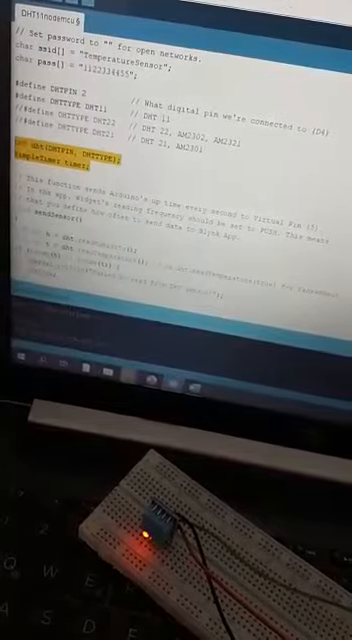
pyautogui.scroll(-3)
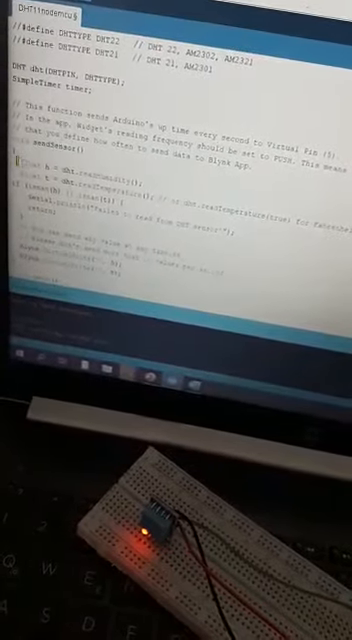
pyautogui.scroll(-3)
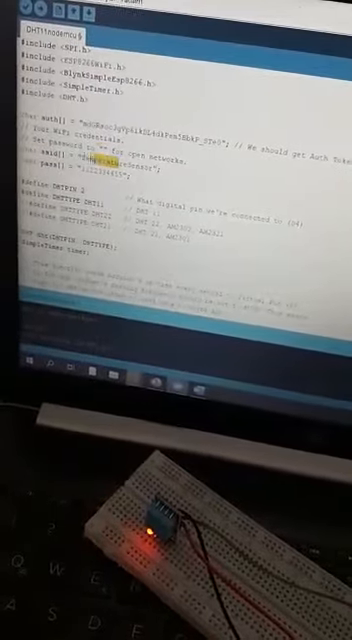
pyautogui.scroll(-3)
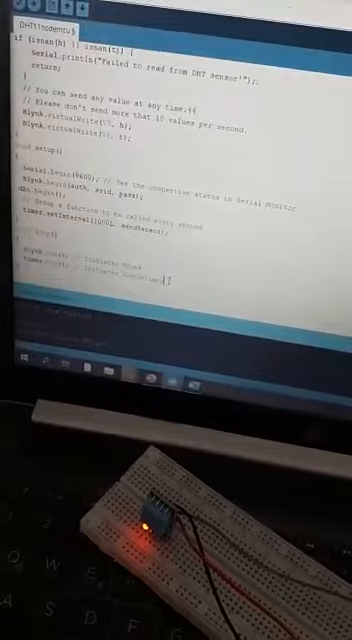